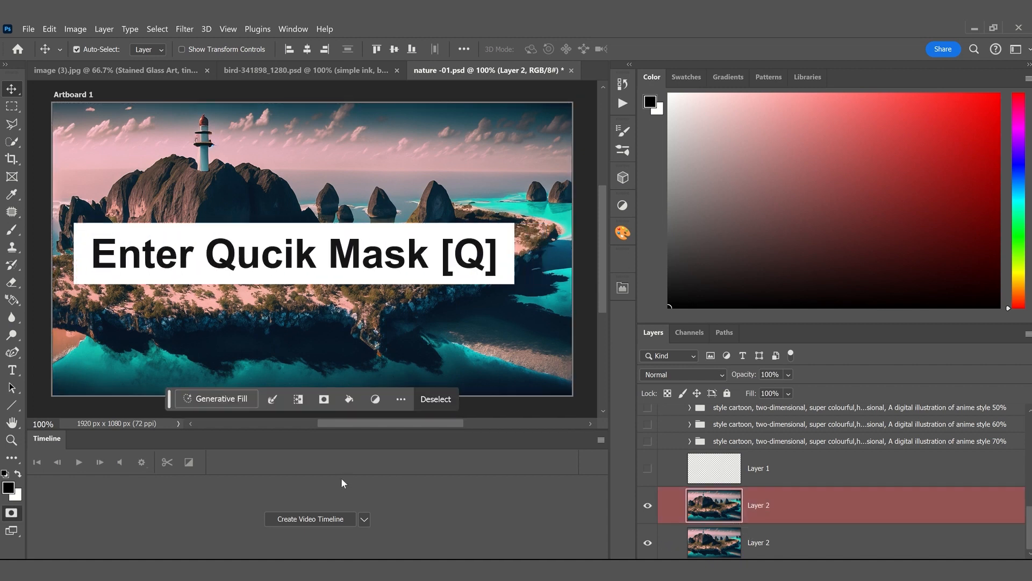
# - Fill the nature image's quick mask black at 55% opacity and convert it to a selection
pyautogui.press('q')
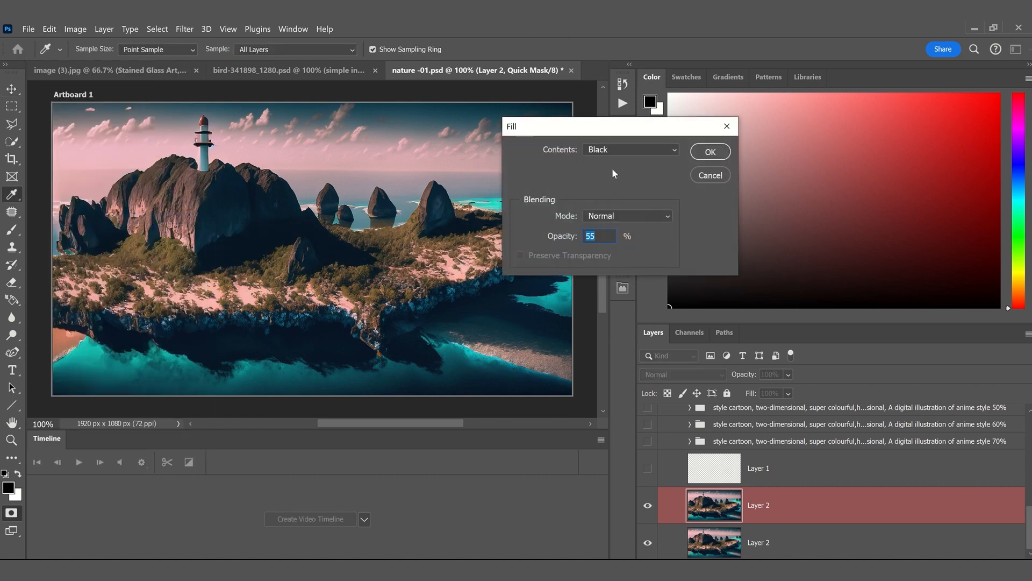
pyautogui.moveTo(604, 202)
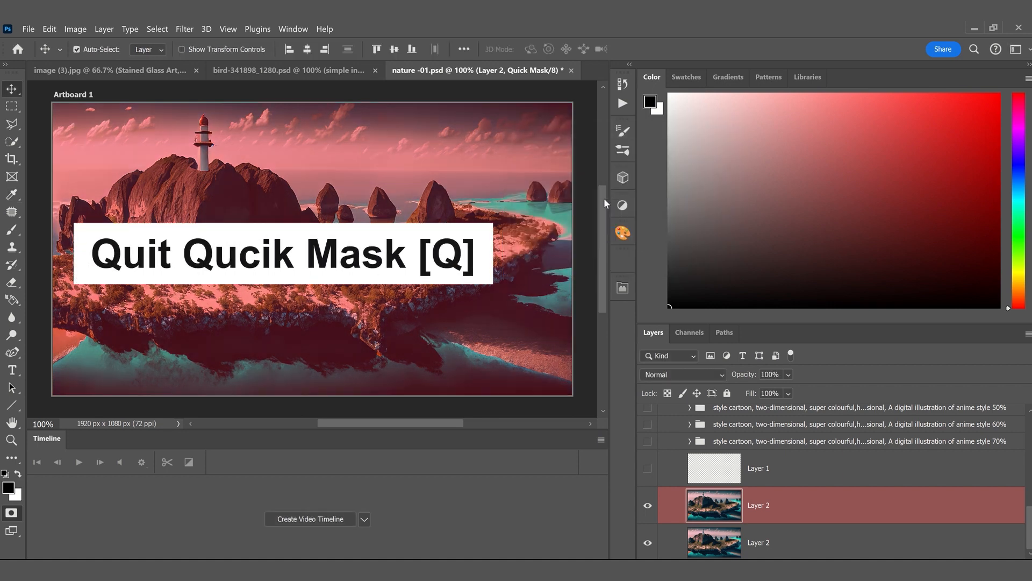
pyautogui.press('q')
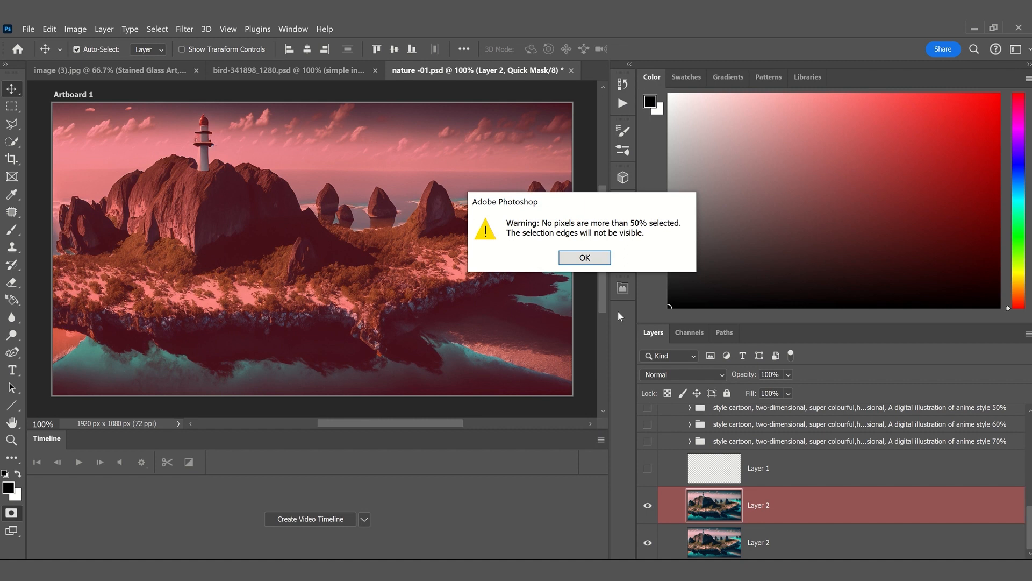
# - Dismiss the low-selection warning and generate an 'oil painting' Generative Fill
pyautogui.click(583, 257)
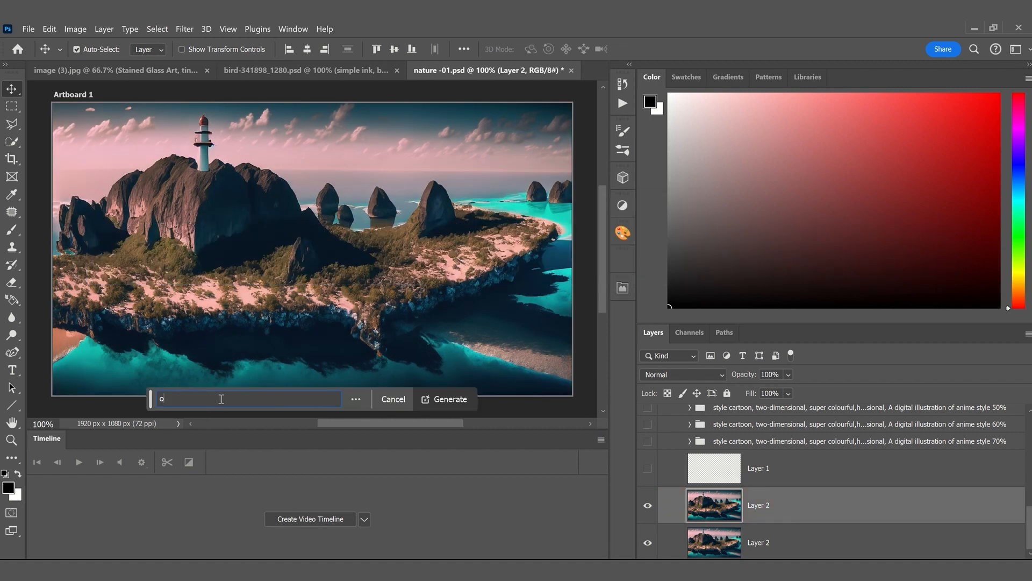
pyautogui.write('oil painti')
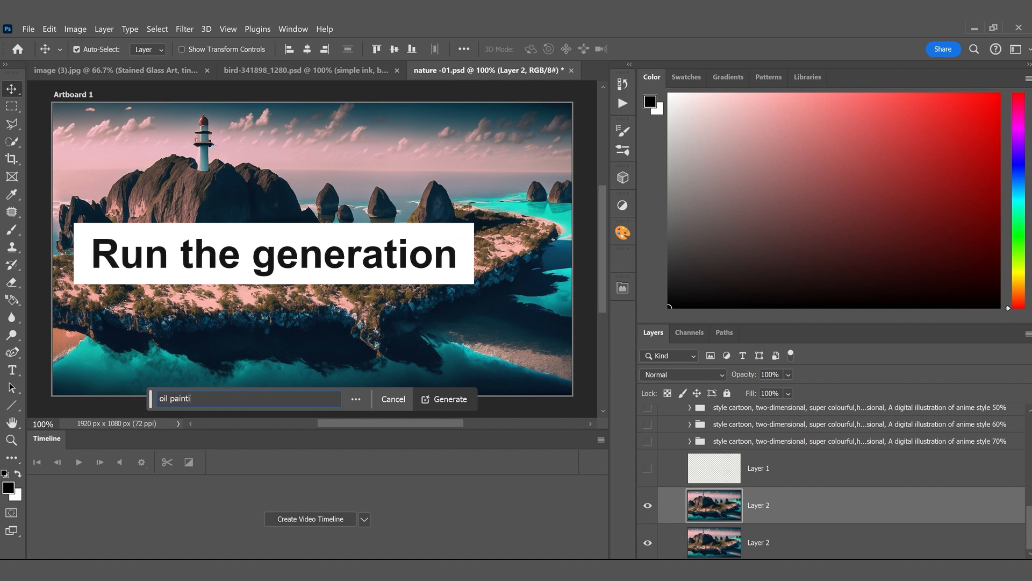
pyautogui.click(450, 398)
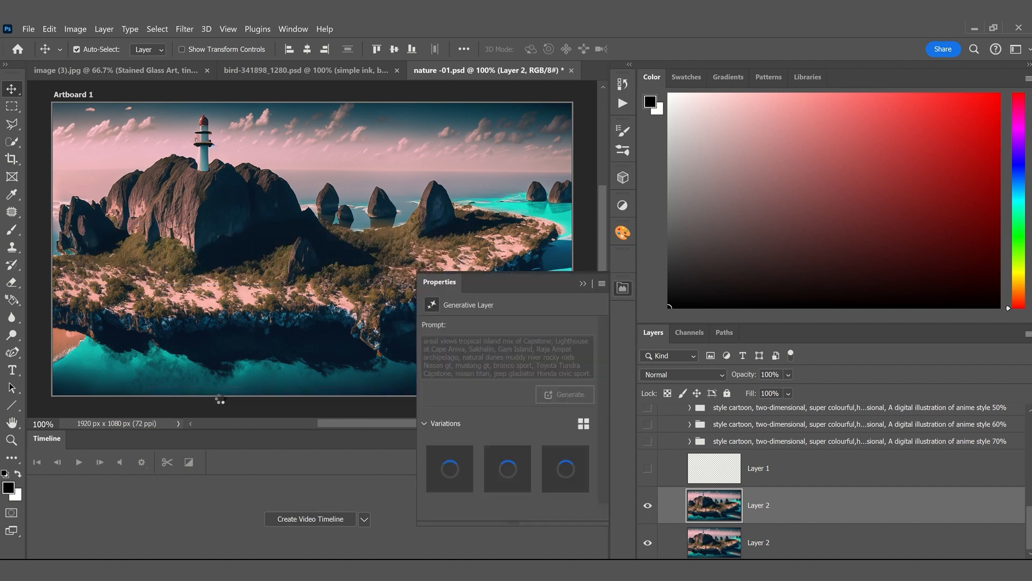
# - Preview the three oil painting variations, then switch to the eagle photo document
pyautogui.click(565, 393)
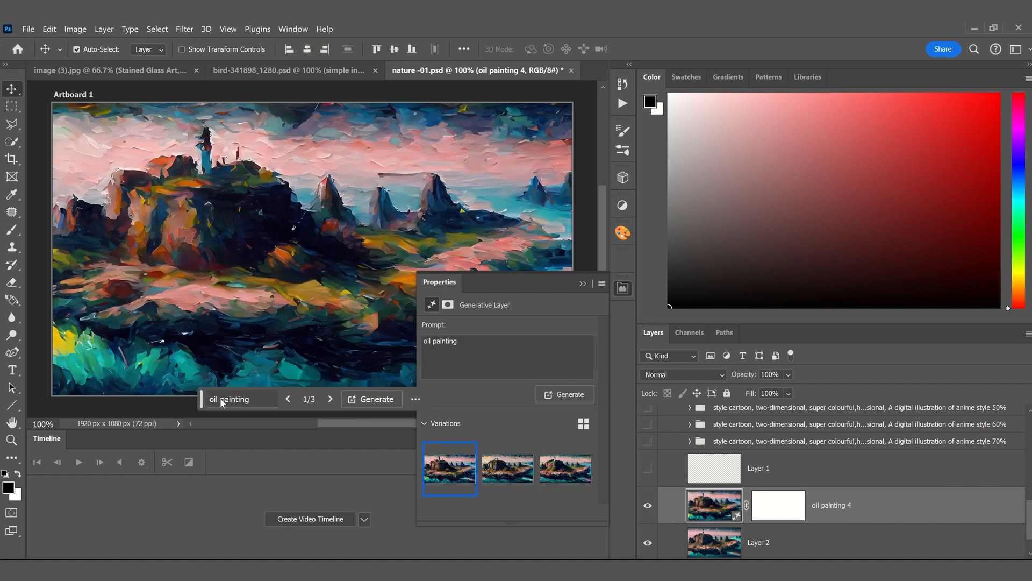
pyautogui.click(507, 467)
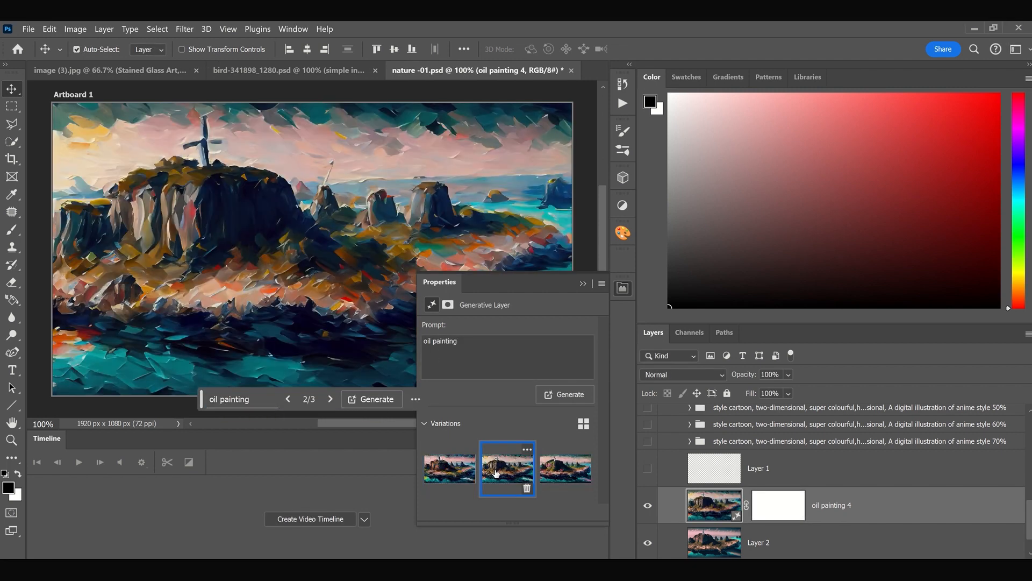
pyautogui.click(565, 468)
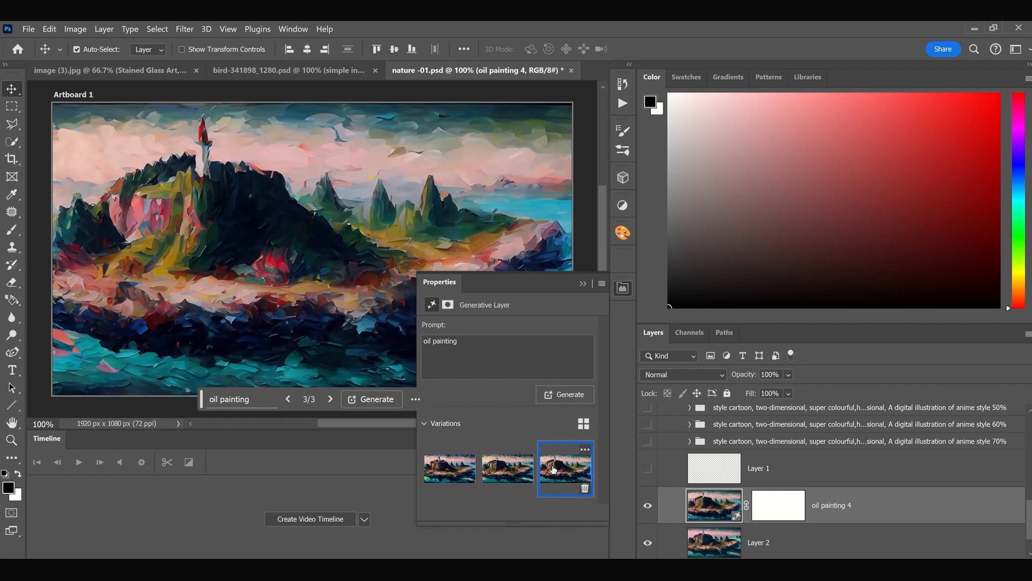
pyautogui.click(292, 71)
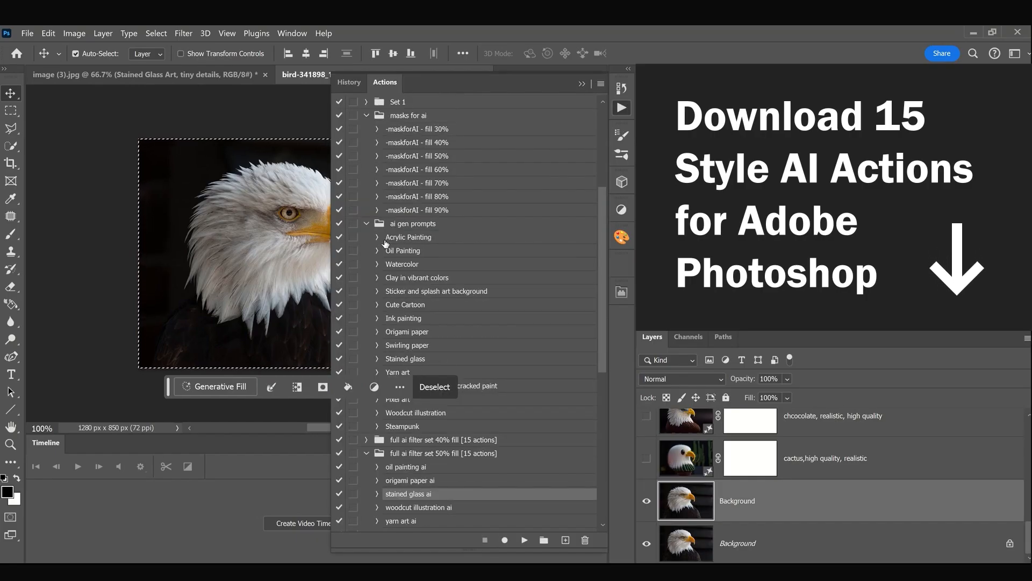
# - Run the Oil Painting action on the eagle, dismiss the warning and preview another variation
pyautogui.scroll(-3)
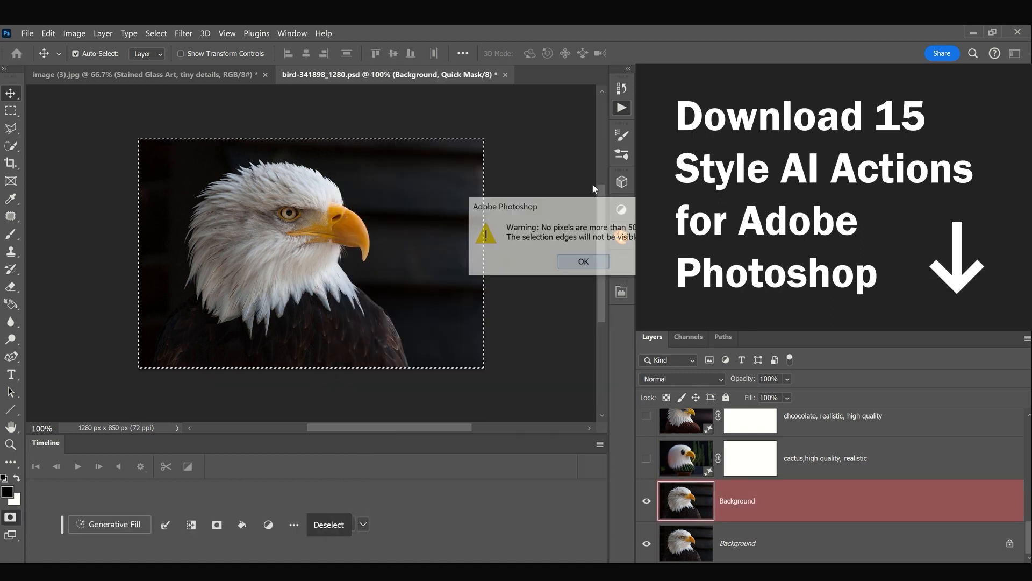
pyautogui.click(581, 261)
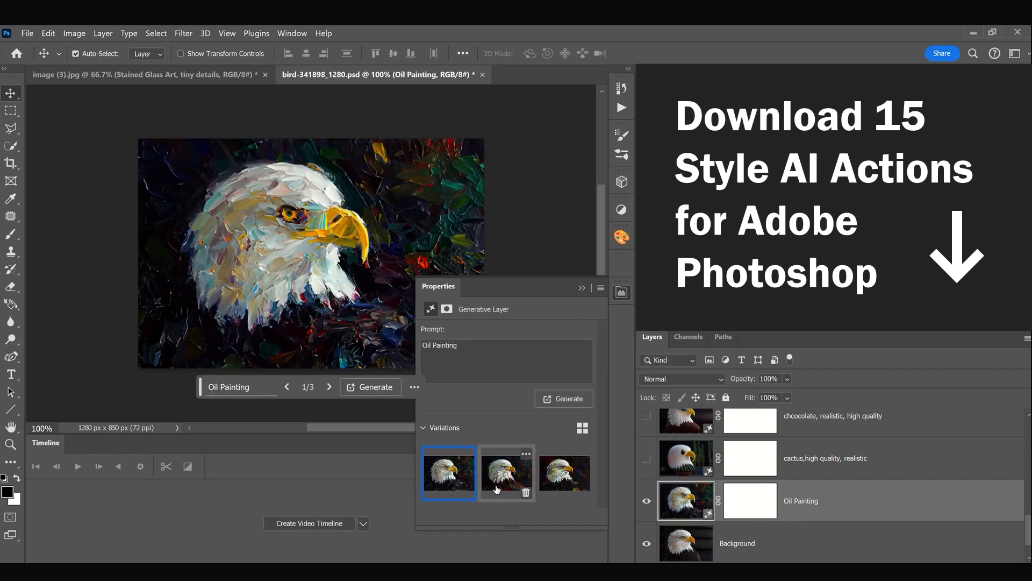
pyautogui.click(564, 473)
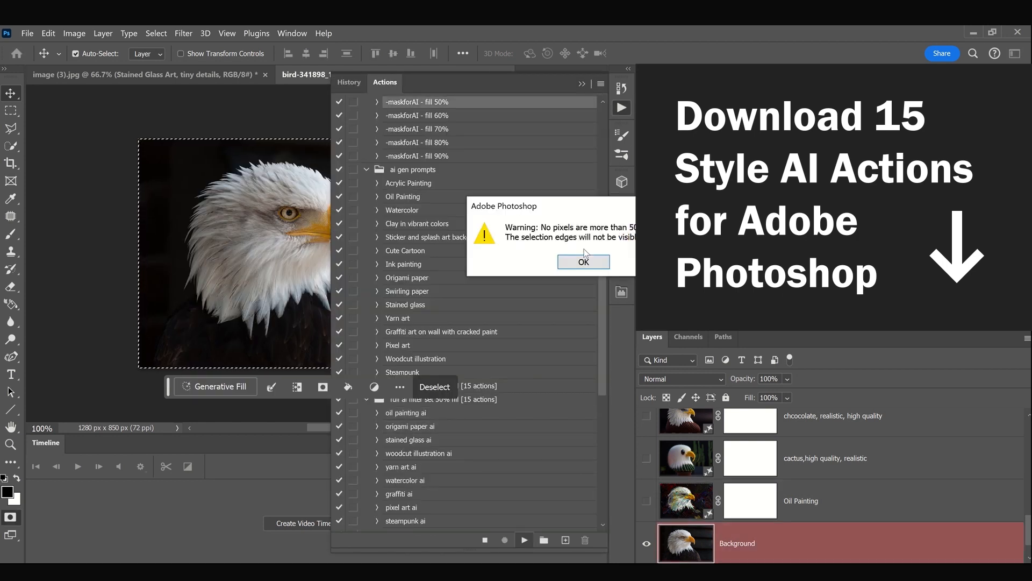
# - Generate origami paper, stained glass and woodcut illustration layers, dismissing each warning
pyautogui.click(583, 261)
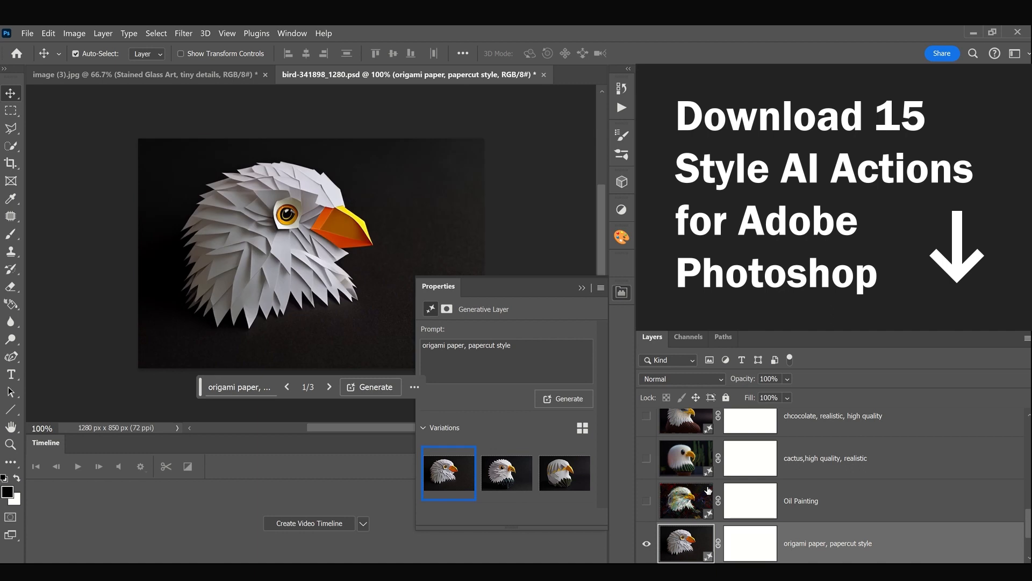
pyautogui.click(565, 473)
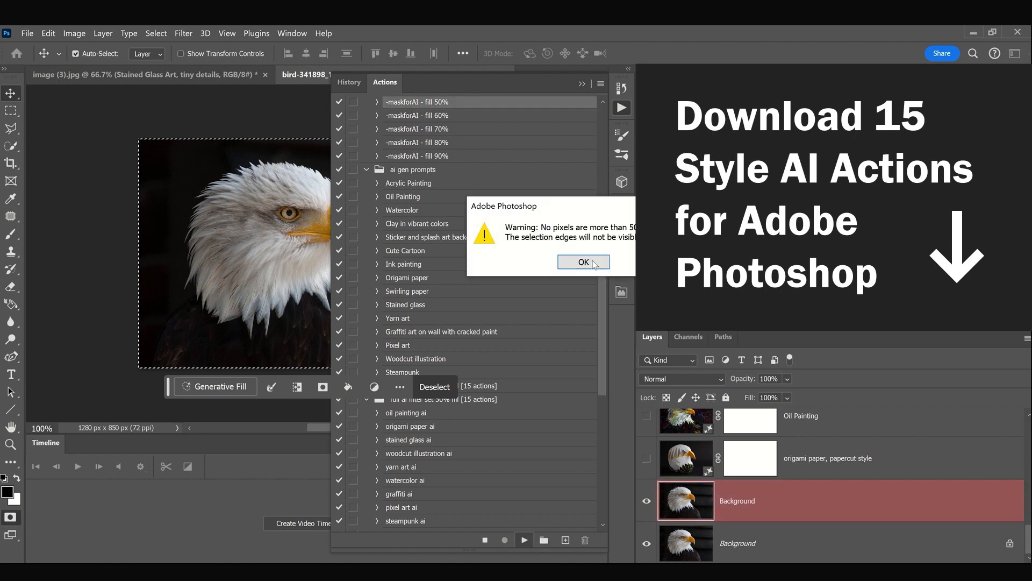
pyautogui.click(581, 261)
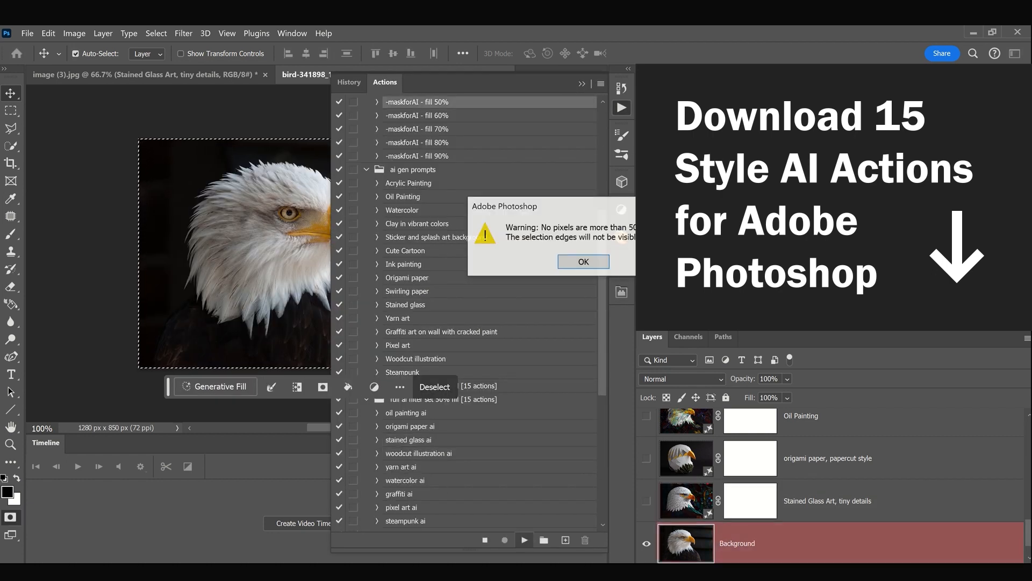
pyautogui.click(582, 261)
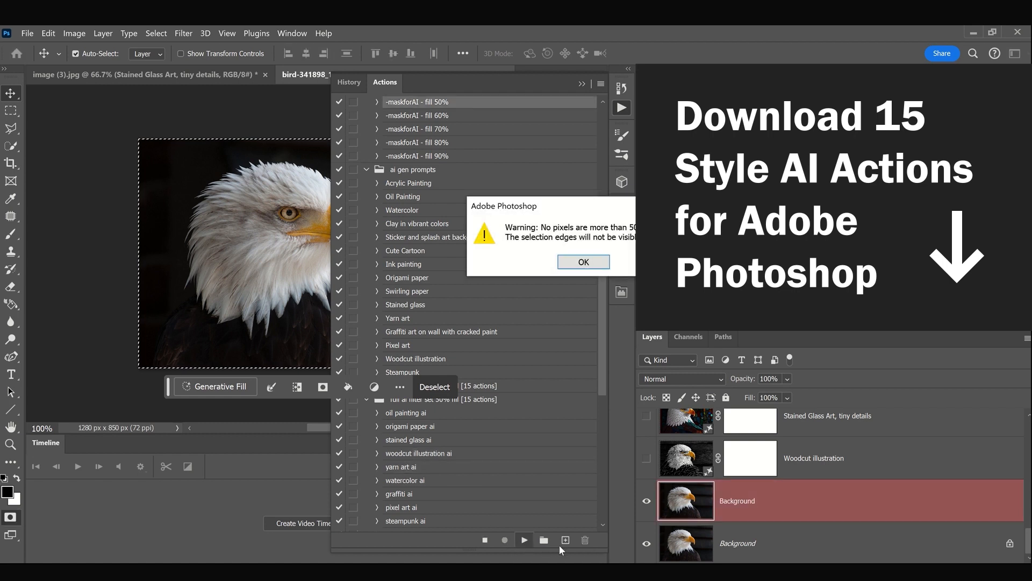
# - Generate yarn art, watercolor, pixel art and steampunk layers on the eagle photo
pyautogui.click(582, 262)
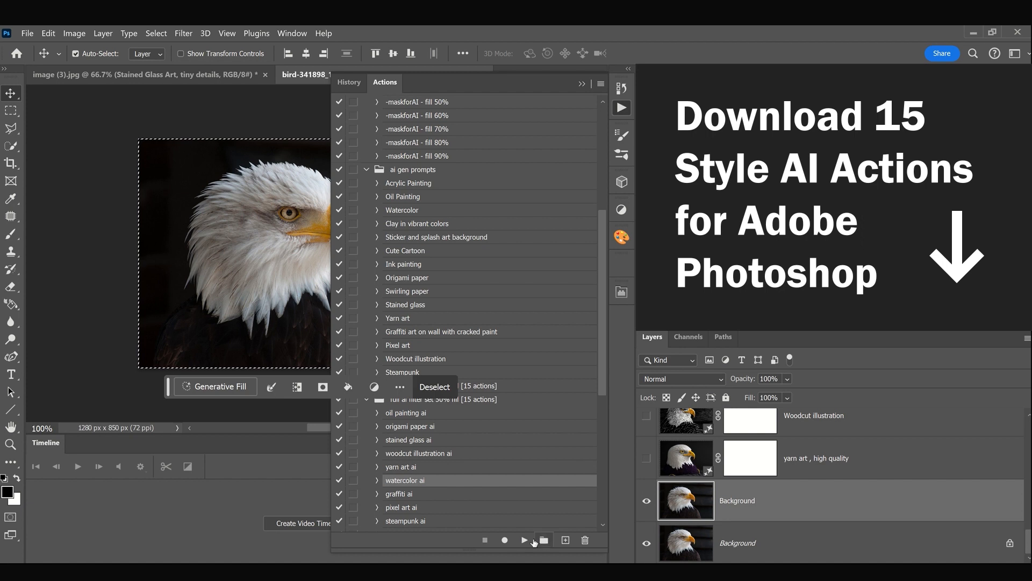
pyautogui.click(523, 539)
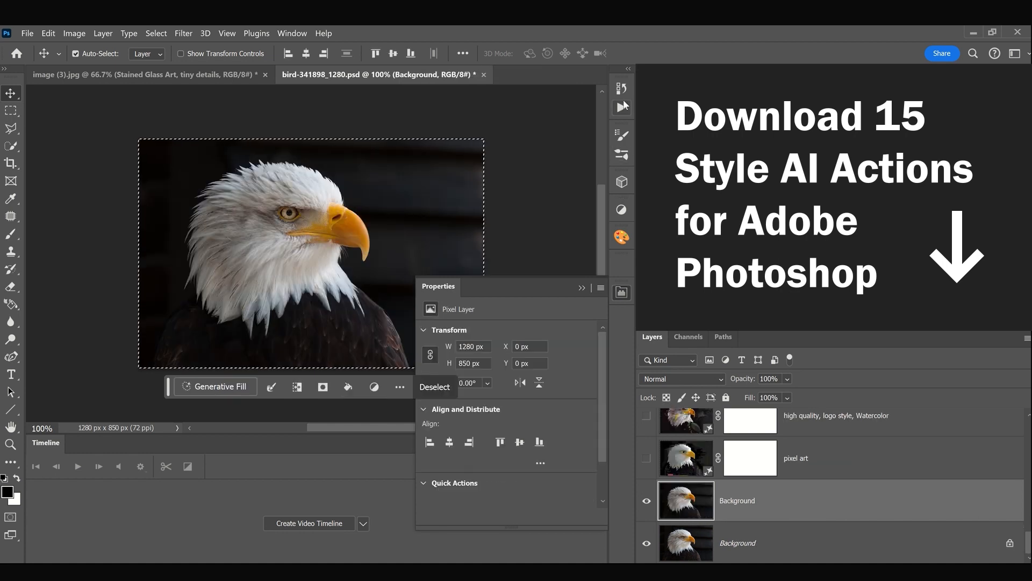
pyautogui.click(385, 81)
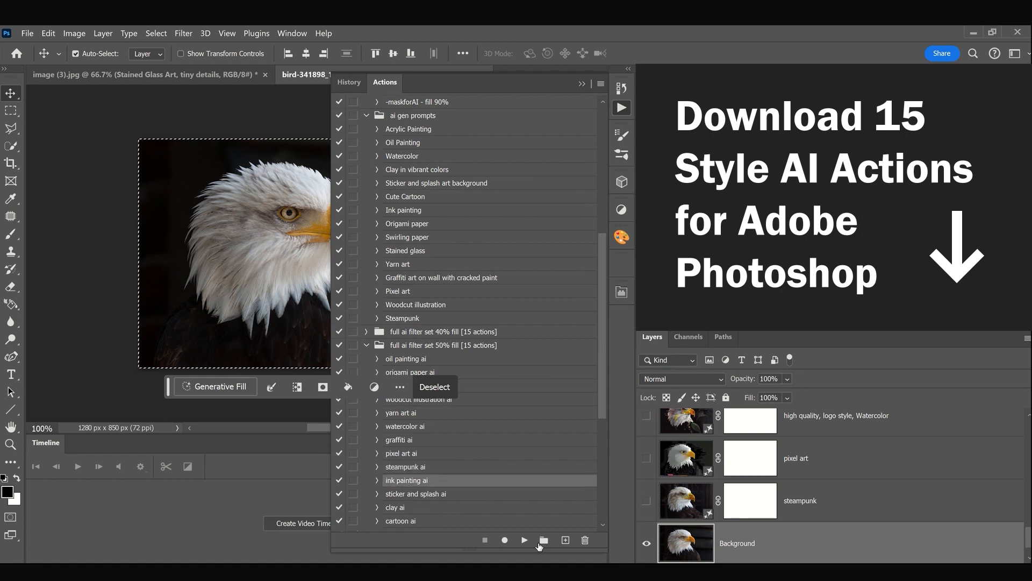
# - Run the ink painting action and set its generative layer to the second variation
pyautogui.click(523, 540)
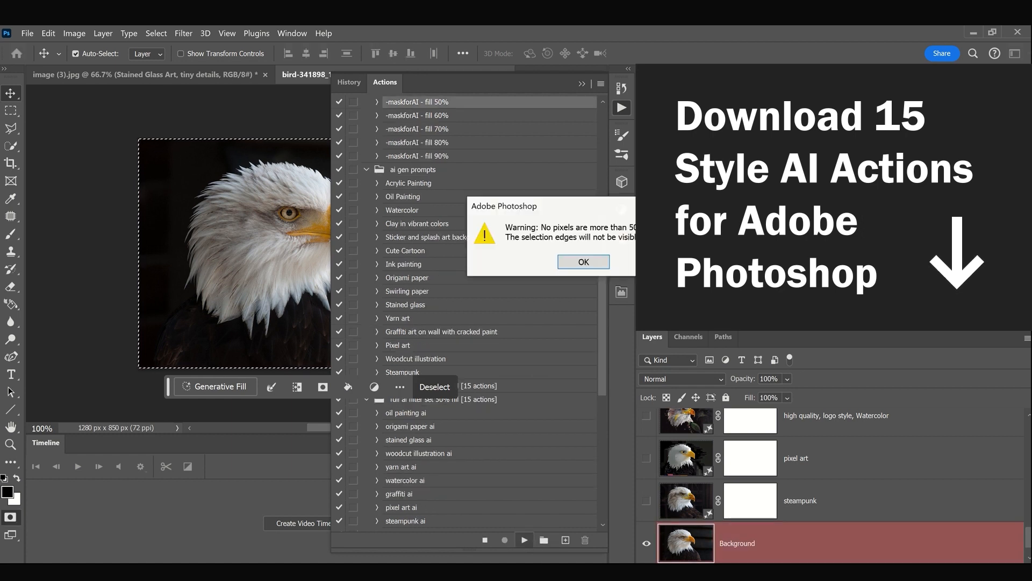
pyautogui.click(582, 262)
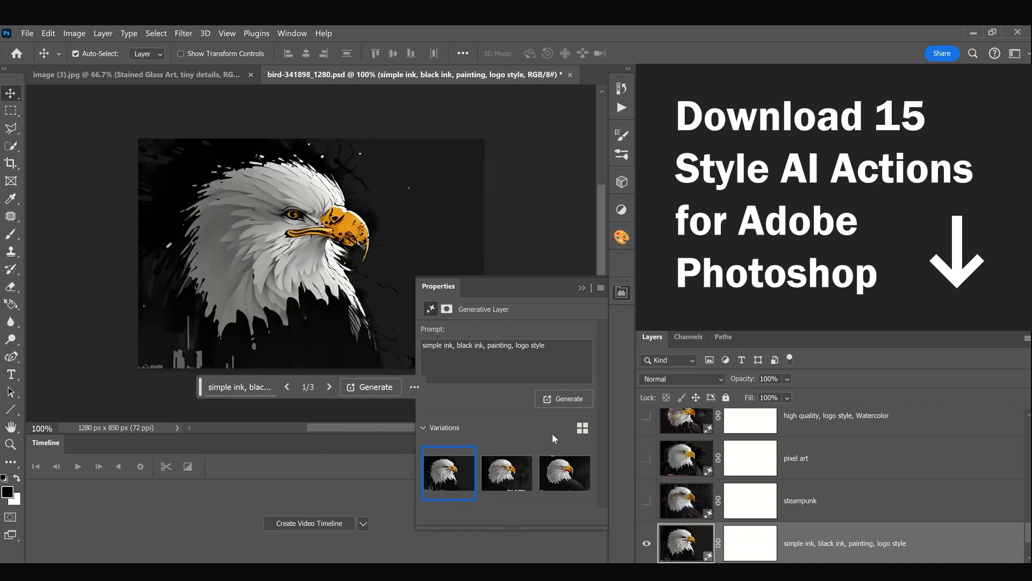
pyautogui.click(506, 473)
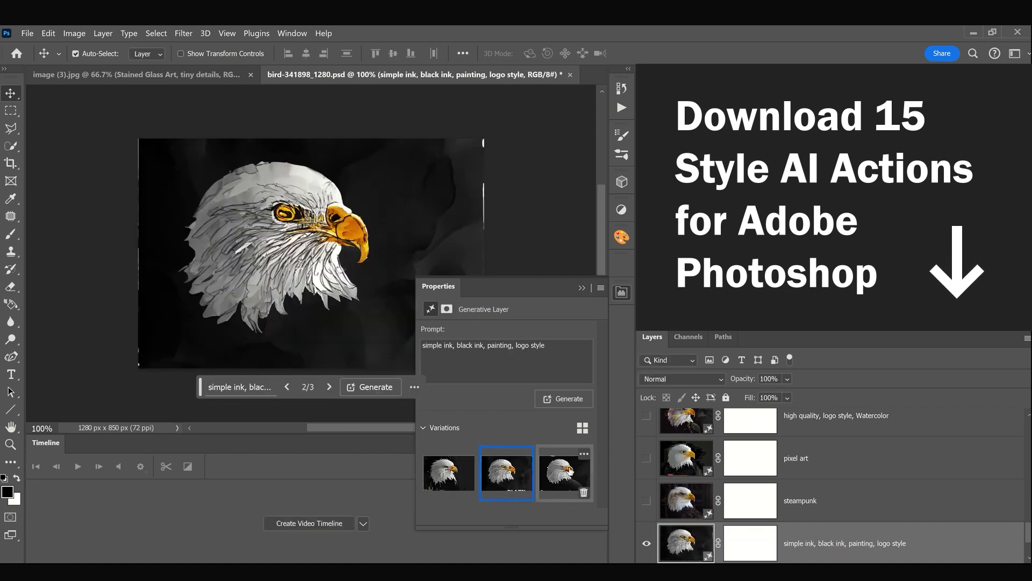